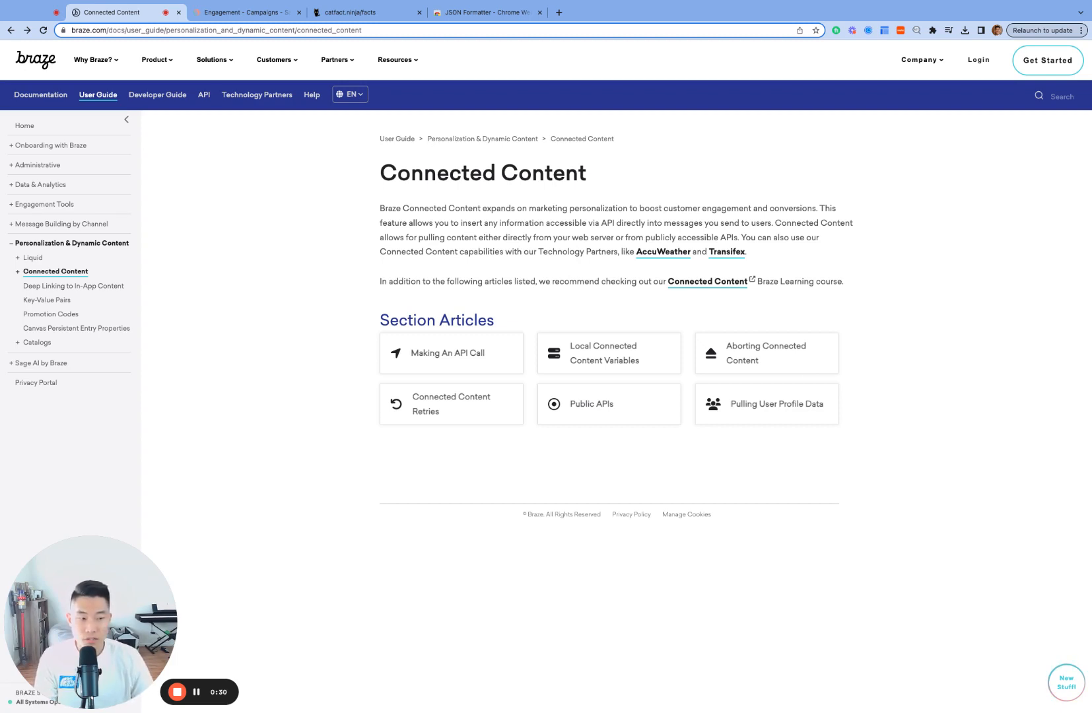
pyautogui.moveTo(925, 296)
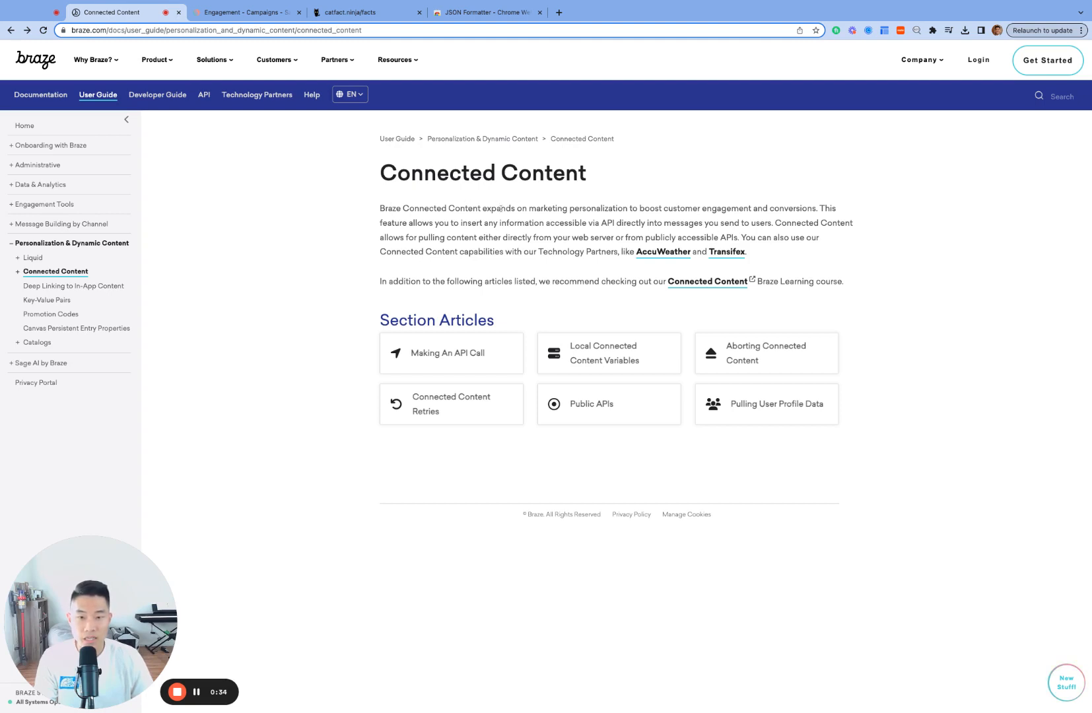
# Skim the documentation text about inserting information accessible via API.
pyautogui.moveTo(482, 209); pyautogui.dragTo(625, 208)
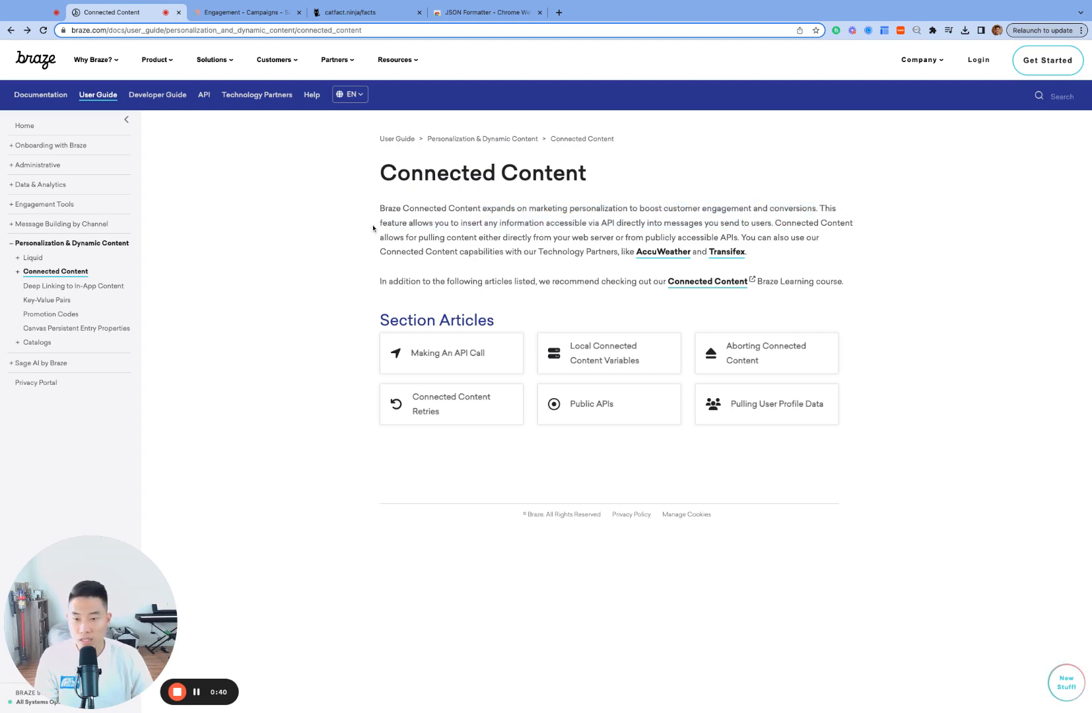
pyautogui.moveTo(468, 224); pyautogui.dragTo(552, 223)
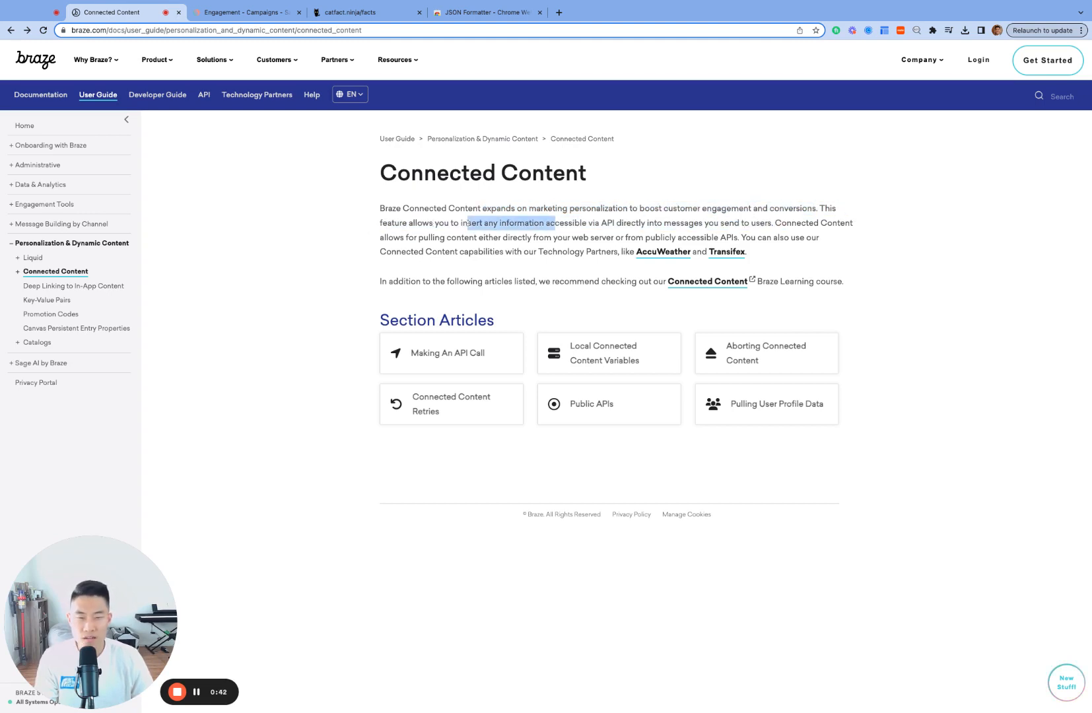
pyautogui.moveTo(468, 223); pyautogui.dragTo(618, 224)
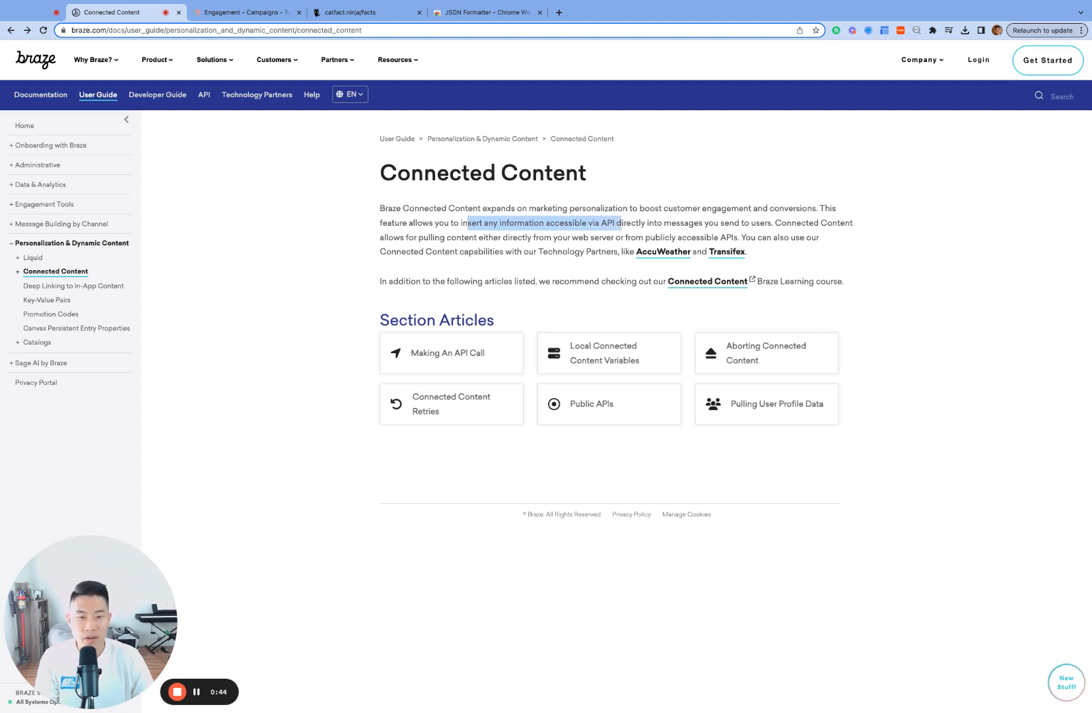
pyautogui.click(543, 223)
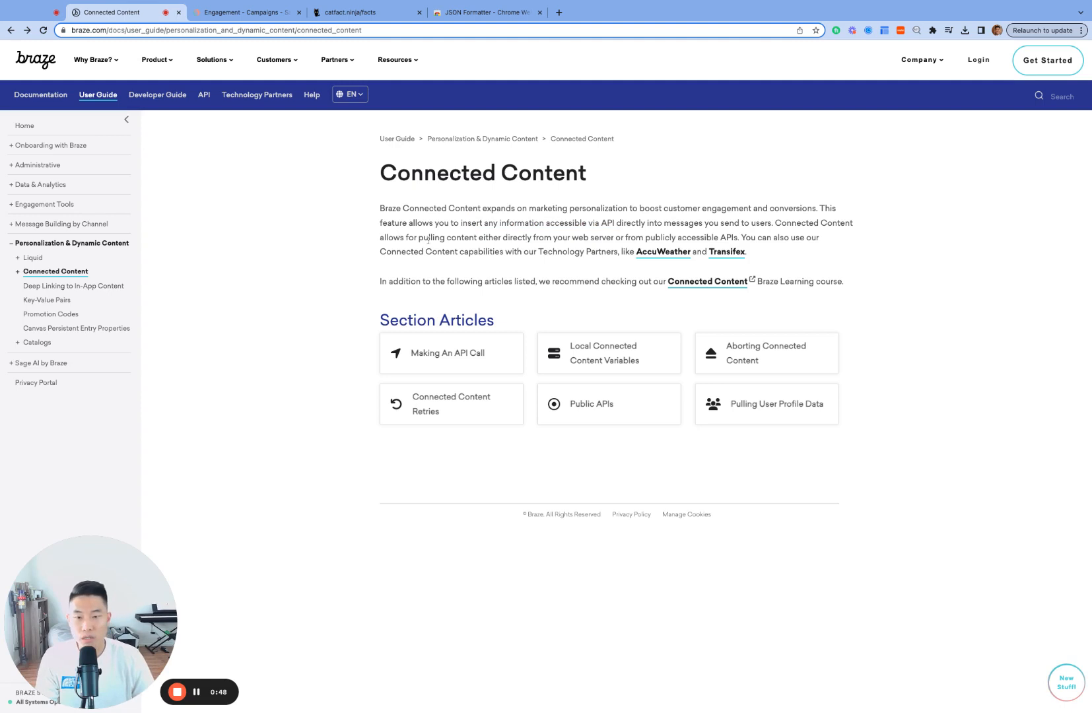
pyautogui.moveTo(423, 237); pyautogui.dragTo(606, 238)
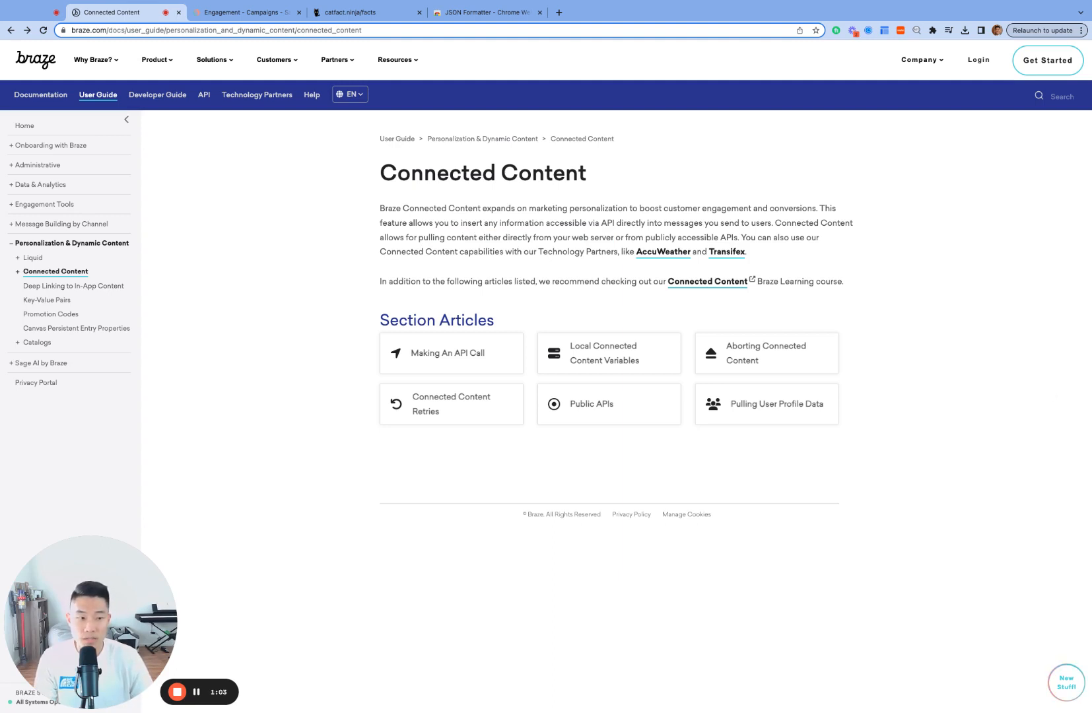
pyautogui.scroll(-3)
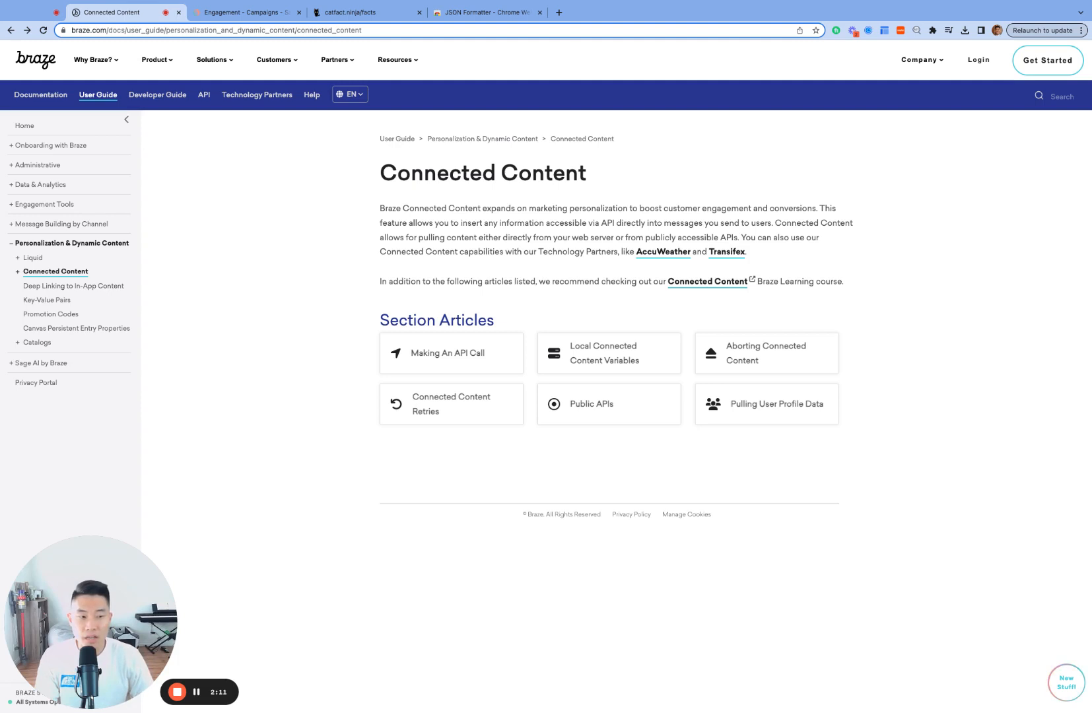
pyautogui.moveTo(493, 44)
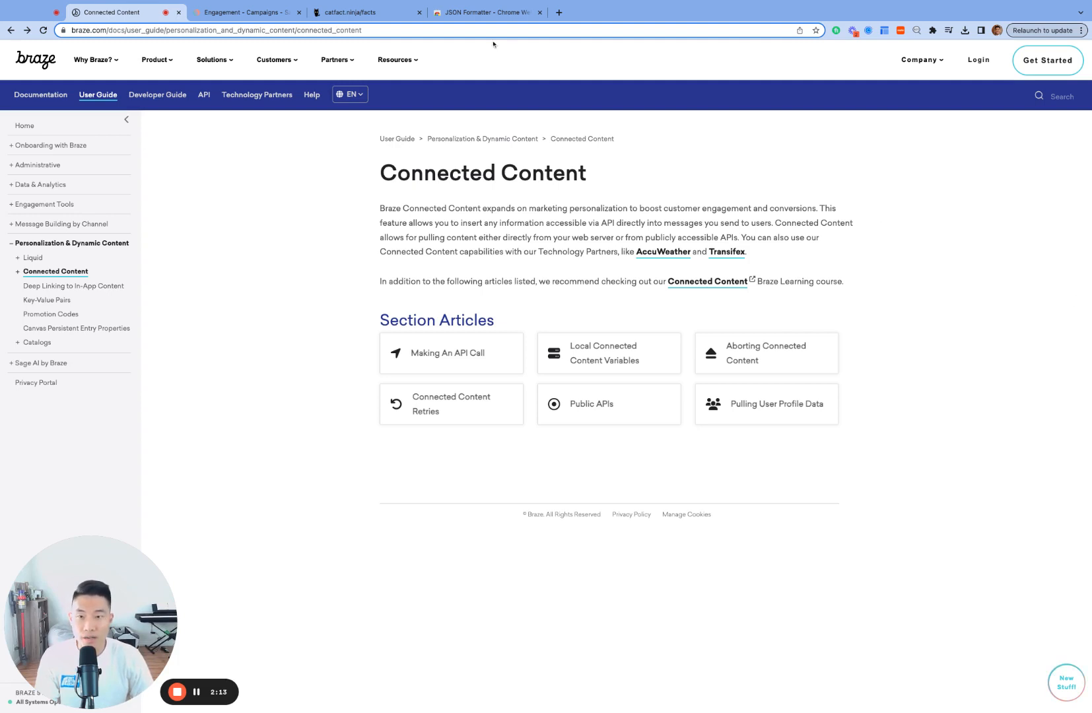
# Add the JSON Formatter extension to Chrome from its web store page.
pyautogui.click(365, 12)
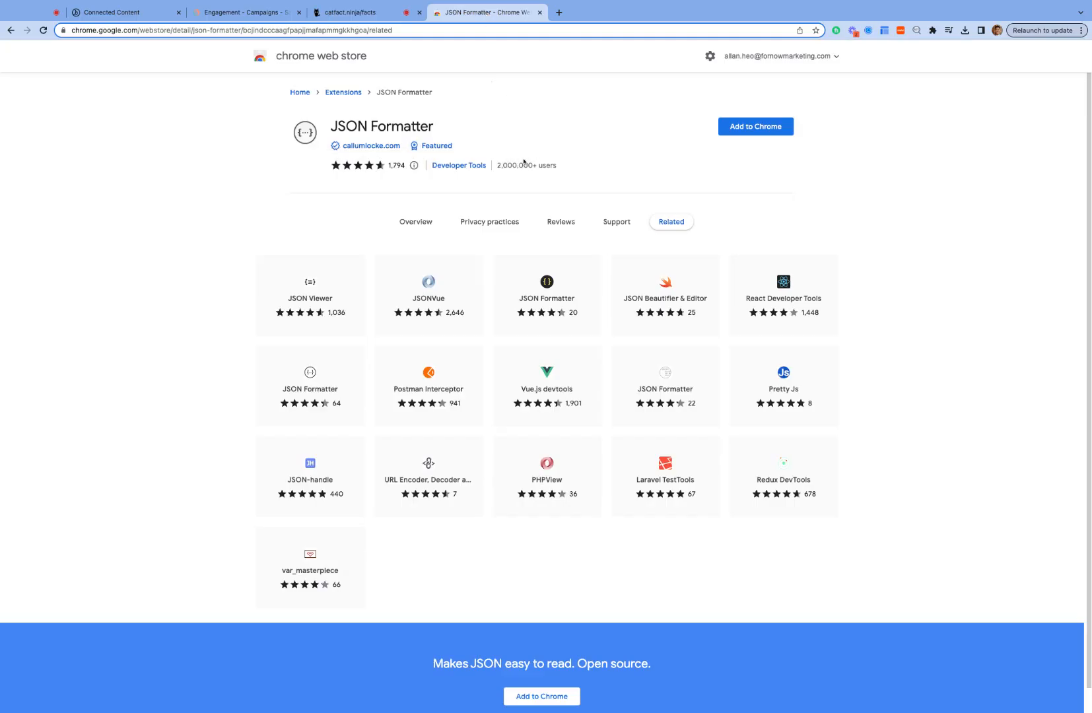
pyautogui.click(755, 125)
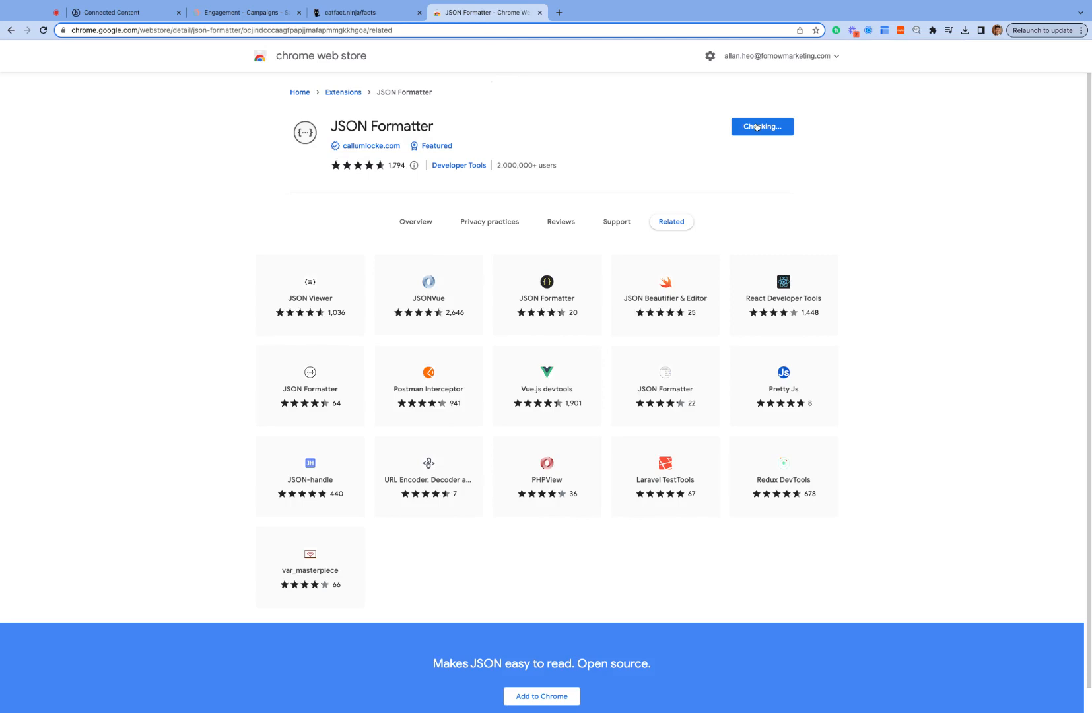
pyautogui.click(760, 125)
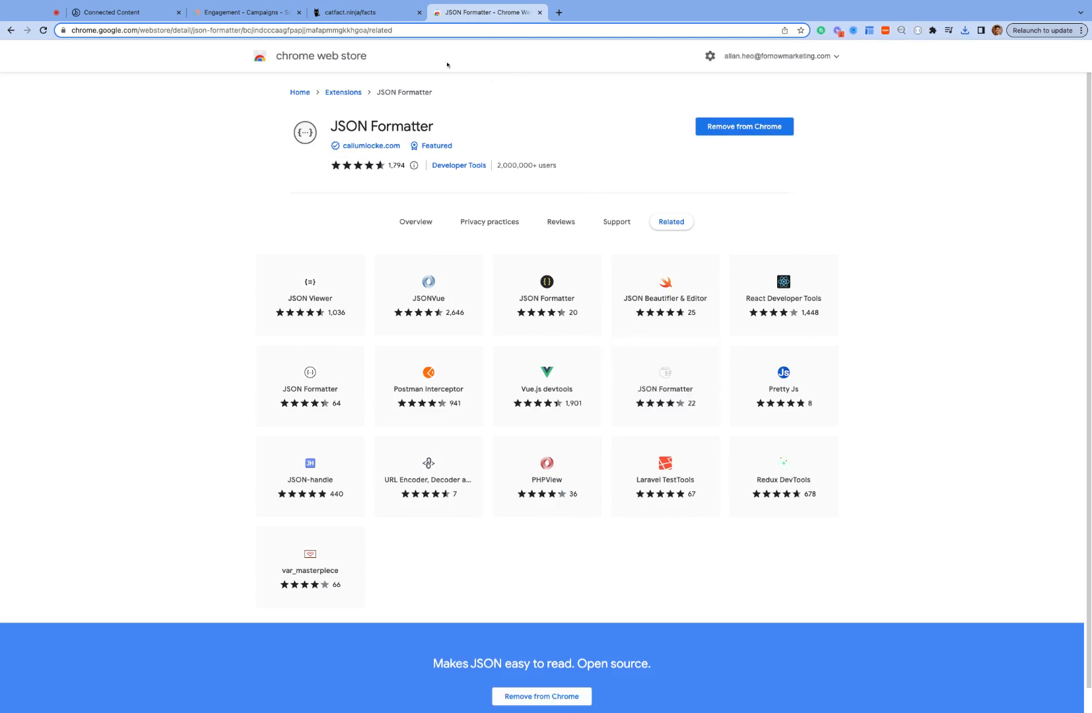
# Reload the catfact.ninja/facts feed so the JSON response shows as indented fact entries.
pyautogui.click(362, 12)
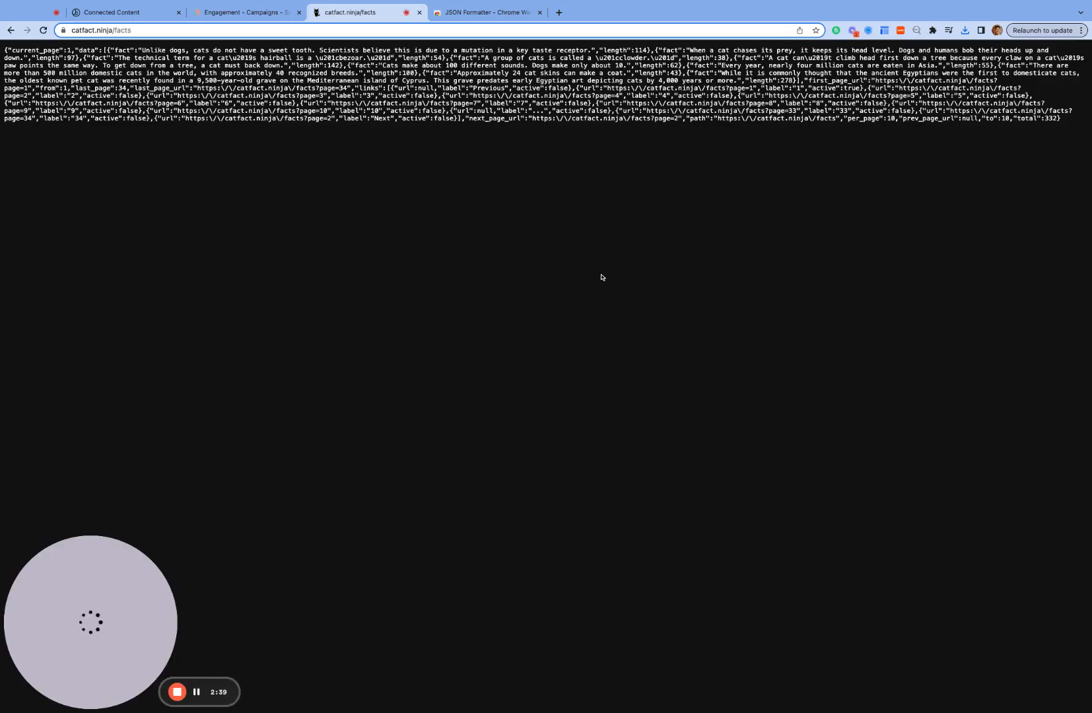
pyautogui.click(1062, 50)
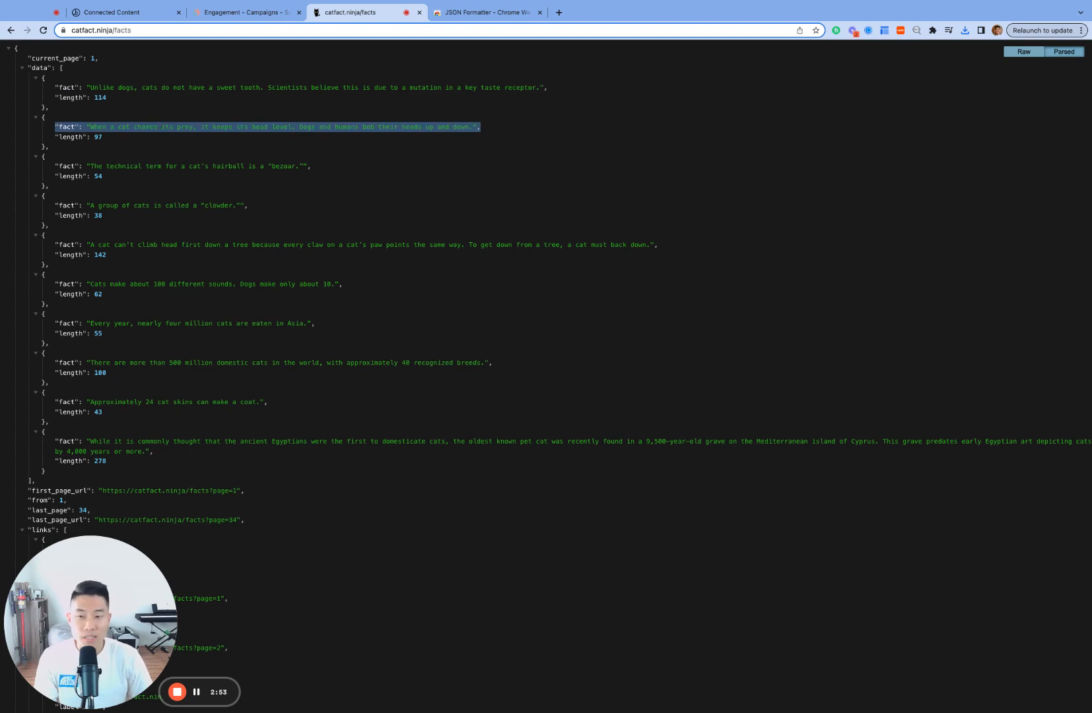
pyautogui.moveTo(387, 338)
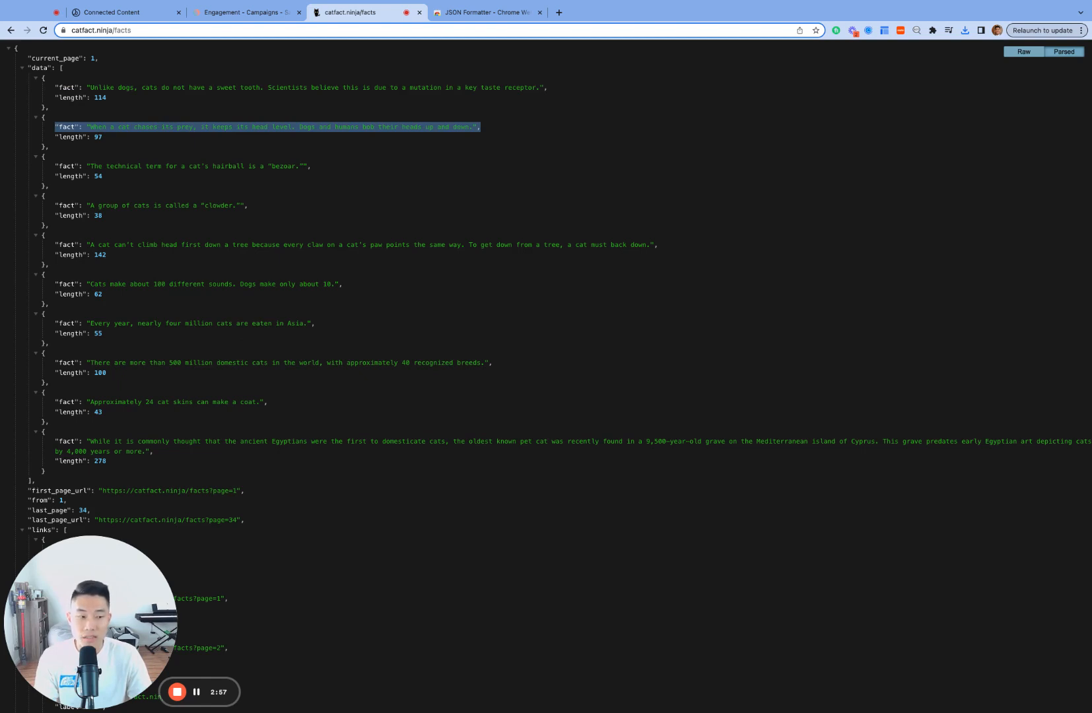
# Name the new Braze email campaign Random Cat Facts and enter its HTML body editor.
pyautogui.click(246, 12)
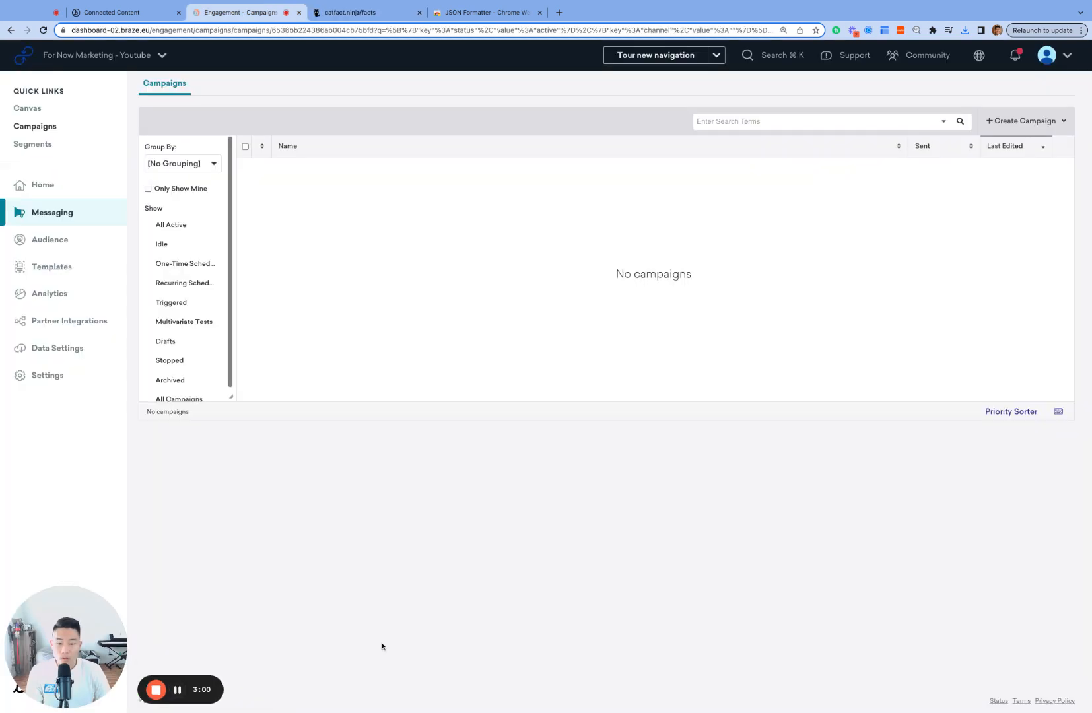
pyautogui.moveTo(557, 578)
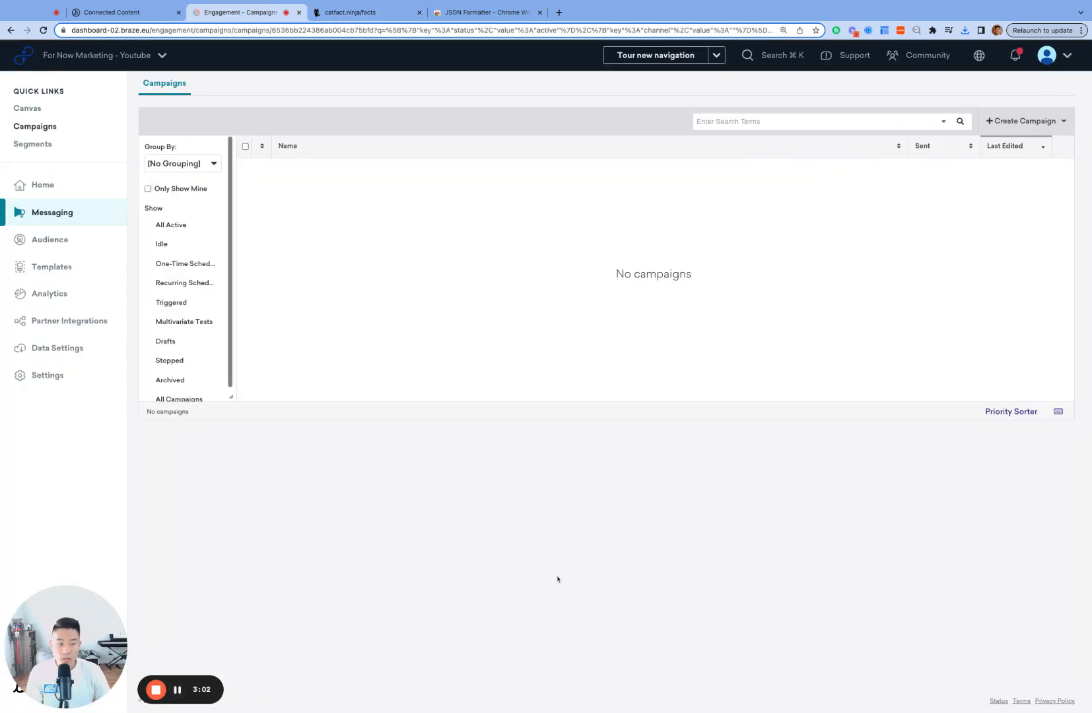
pyautogui.click(52, 212)
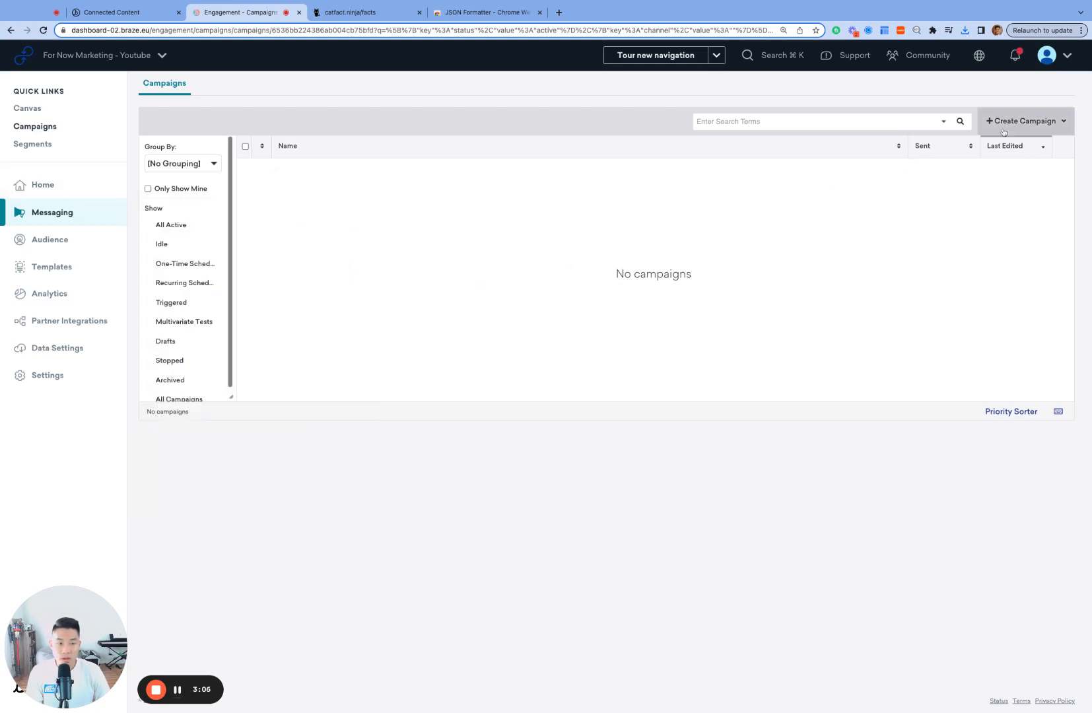
pyautogui.click(1020, 120)
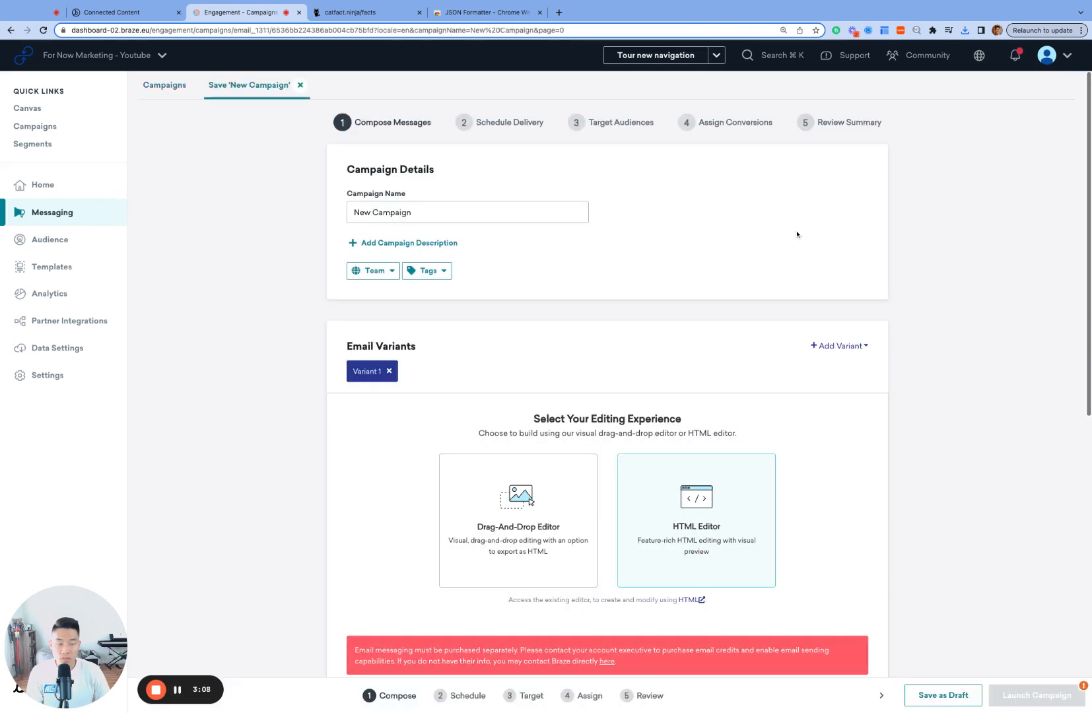
pyautogui.write('Random')
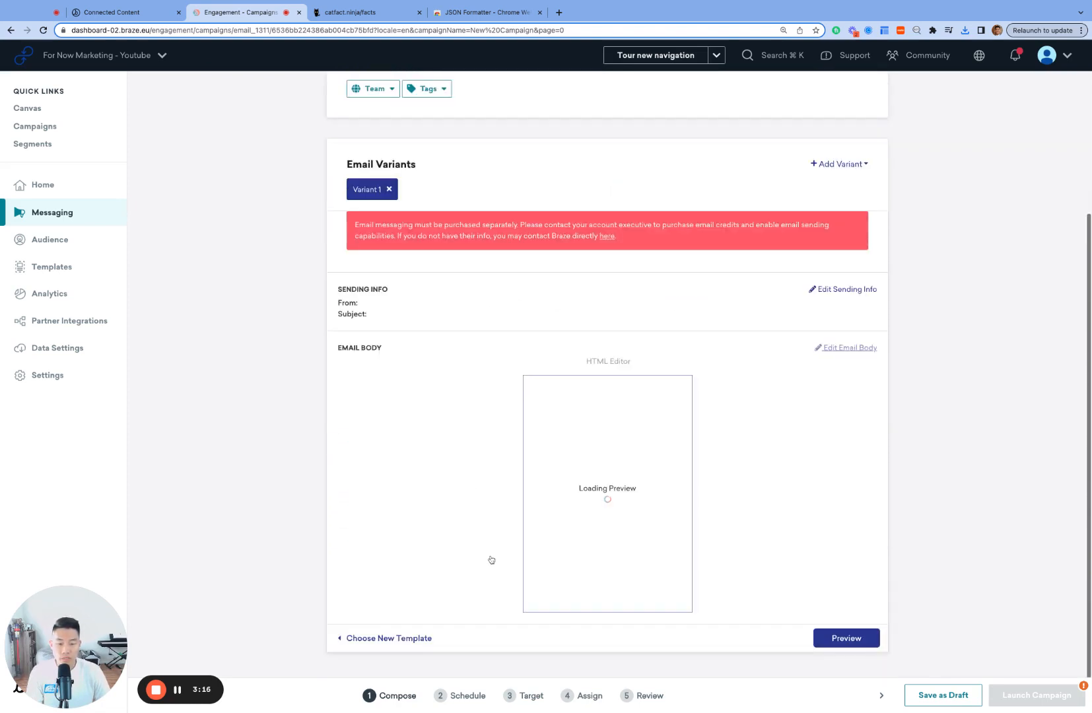
pyautogui.click(847, 354)
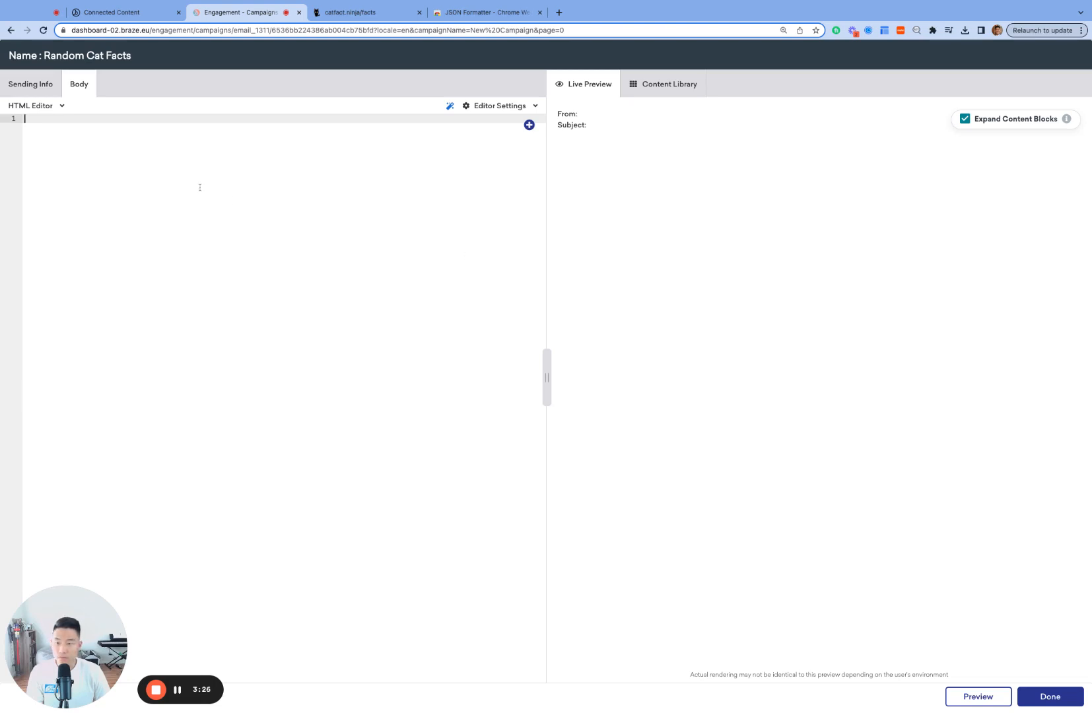
pyautogui.write('{% connected_content https://catfact.ninja/facts :save cat_facts %}')
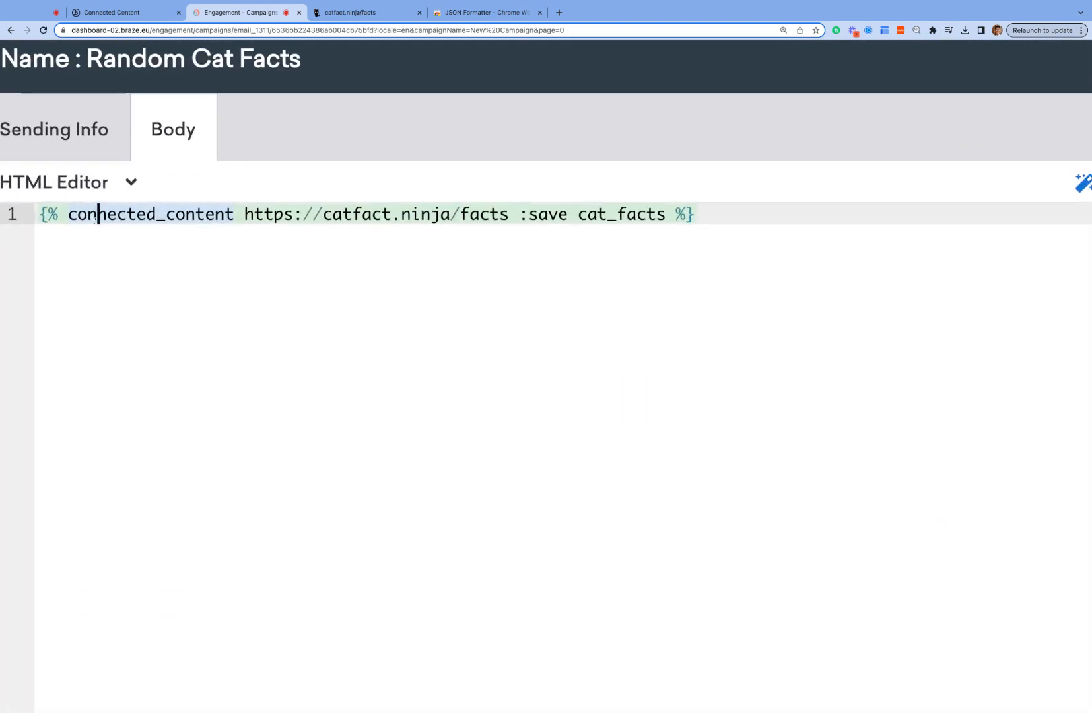
pyautogui.doubleClick(149, 214)
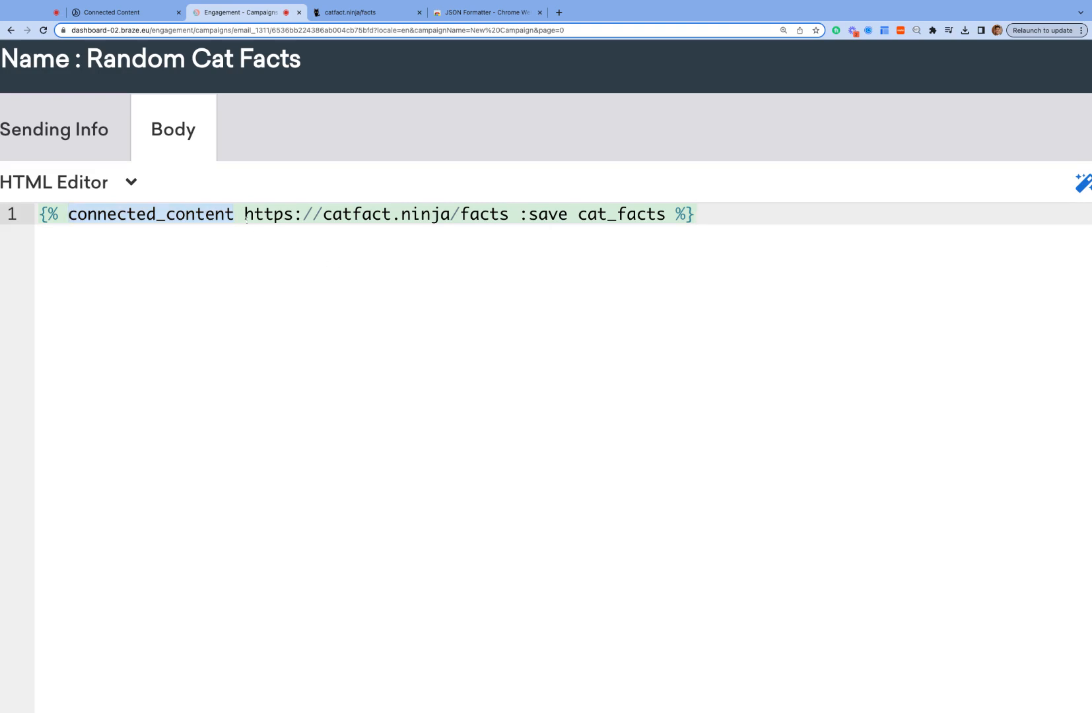
pyautogui.click(480, 214)
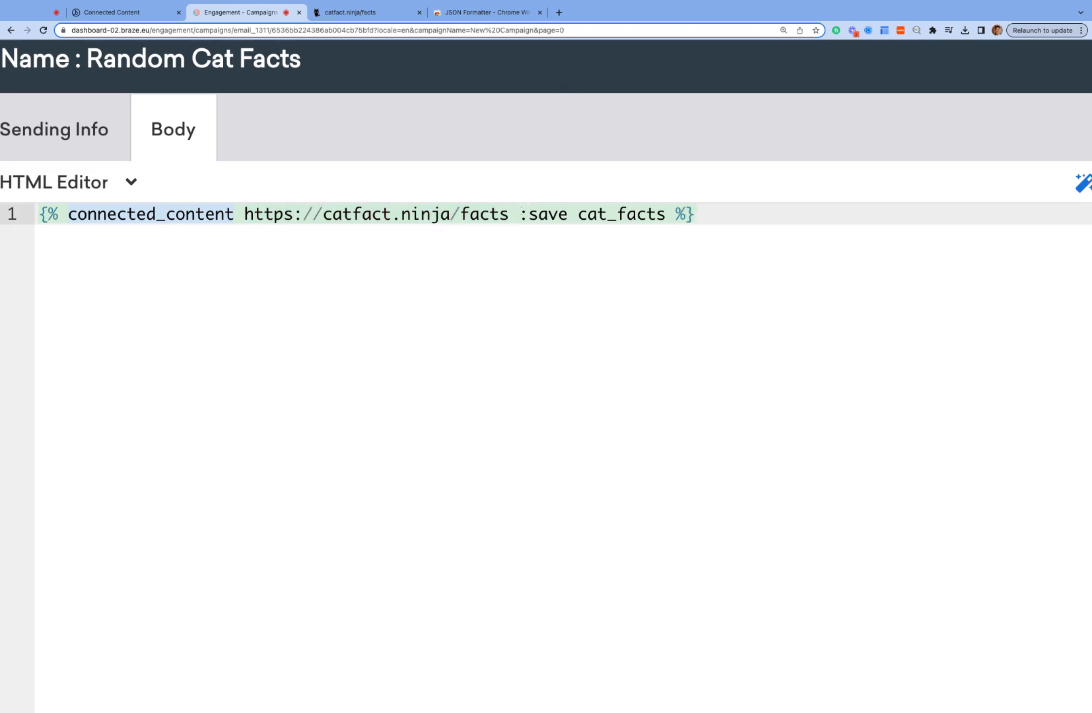
pyautogui.click(618, 214)
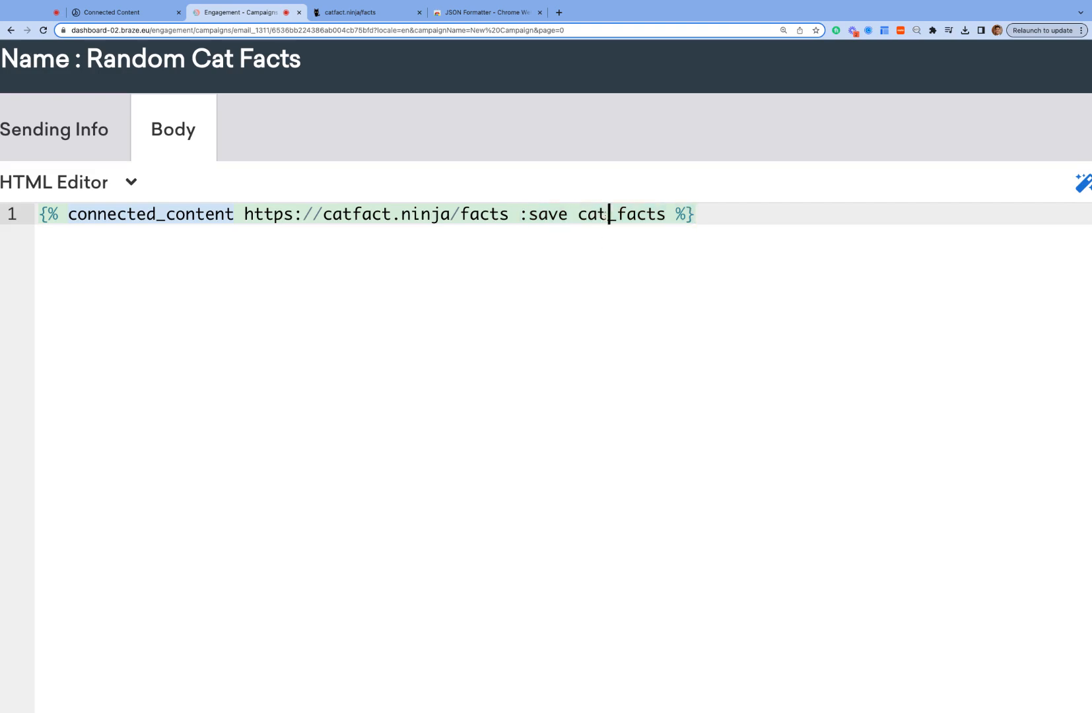
pyautogui.write('random_')
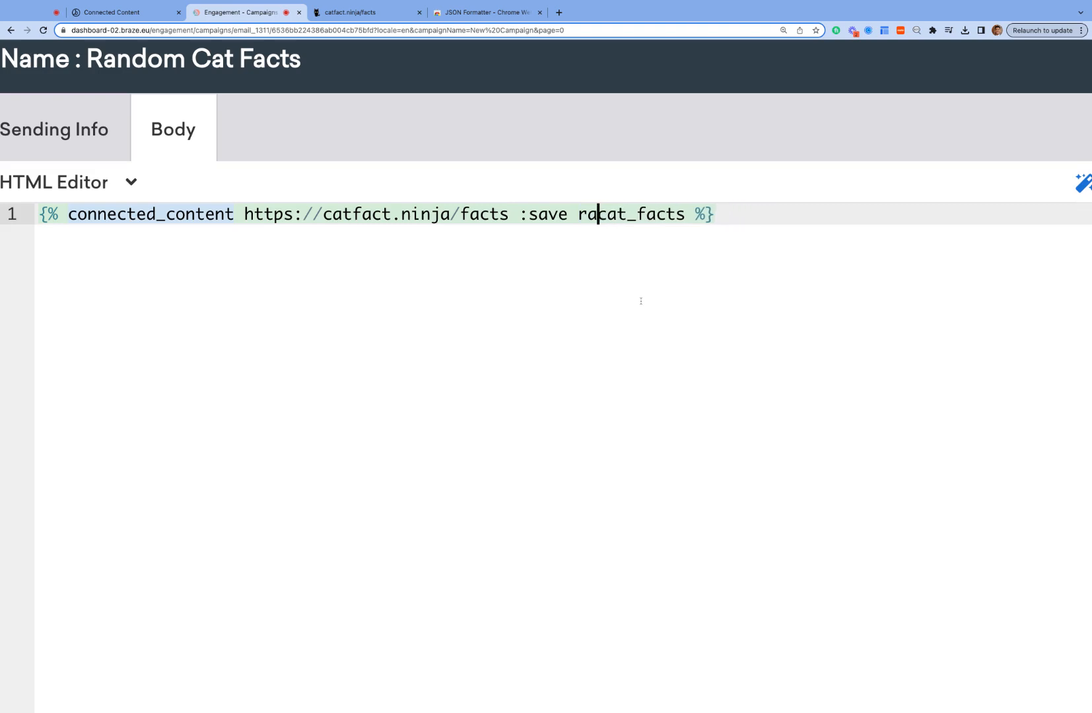
pyautogui.press('Backspace')
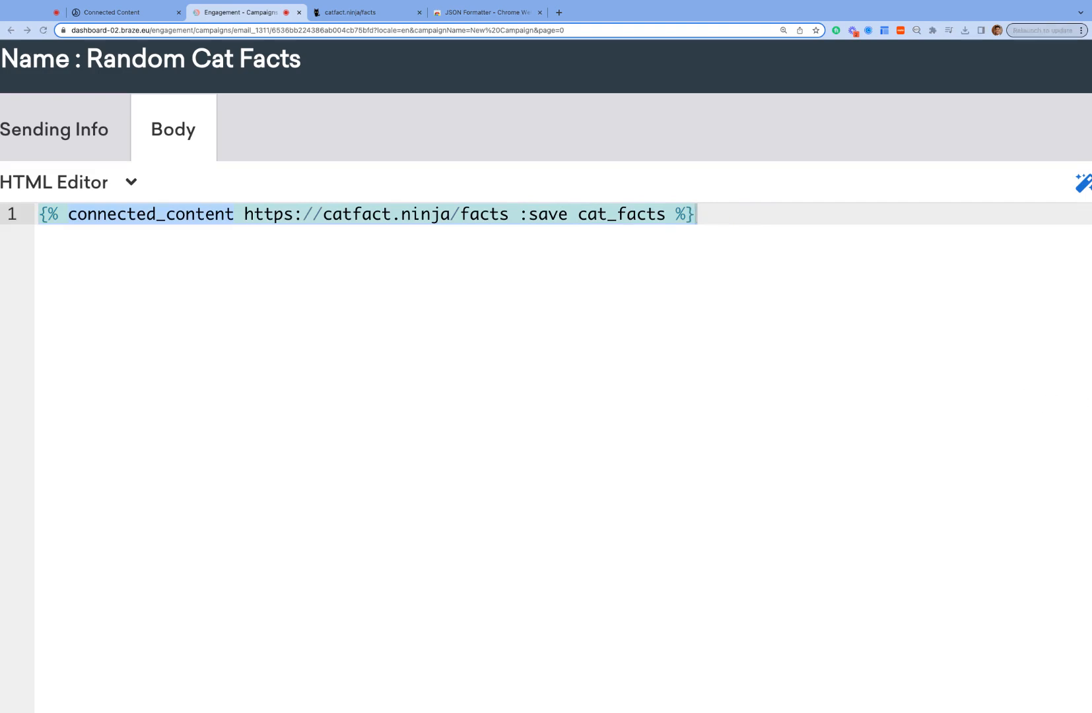
pyautogui.moveTo(1043, 414)
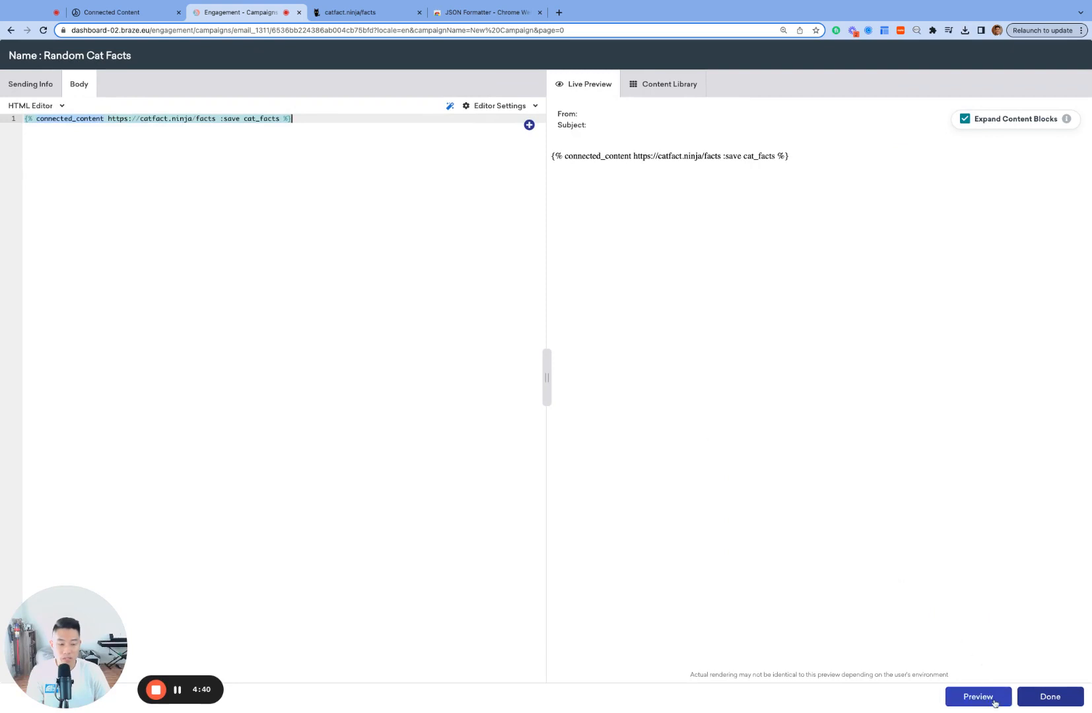
pyautogui.click(977, 703)
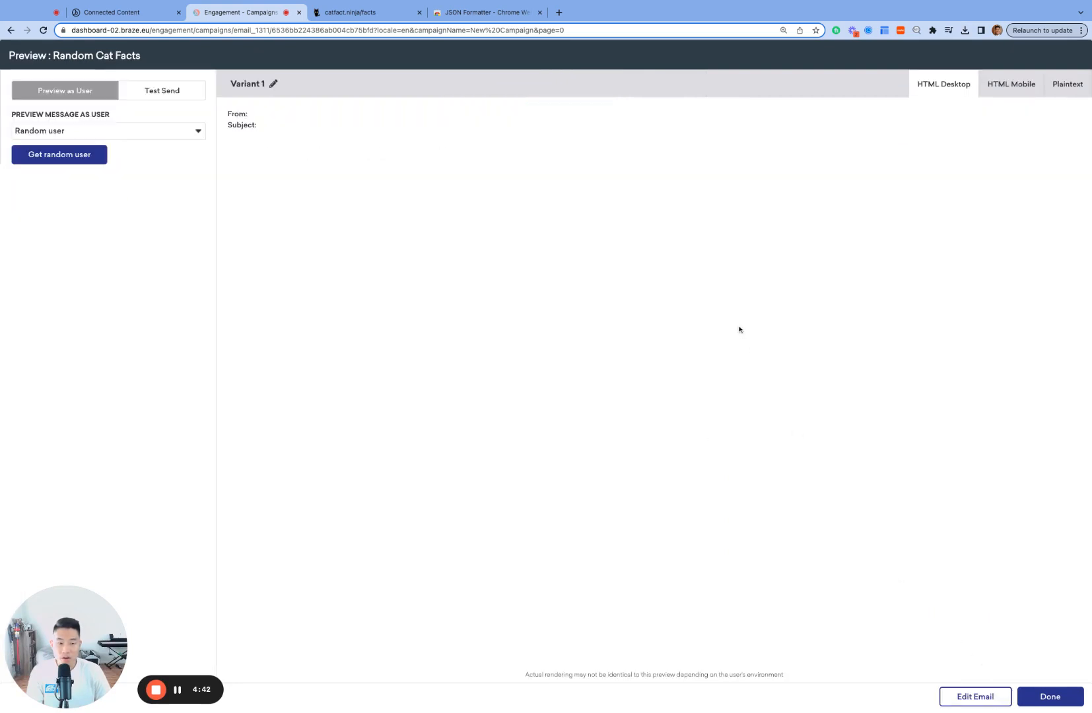
pyautogui.moveTo(781, 405)
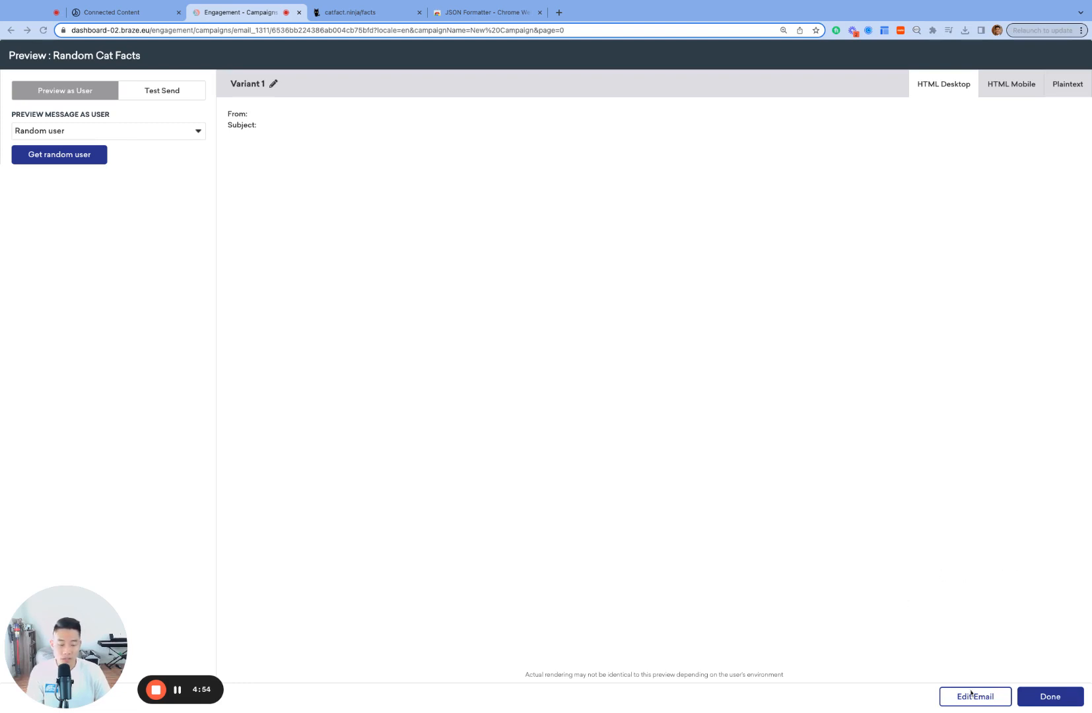
pyautogui.click(975, 696)
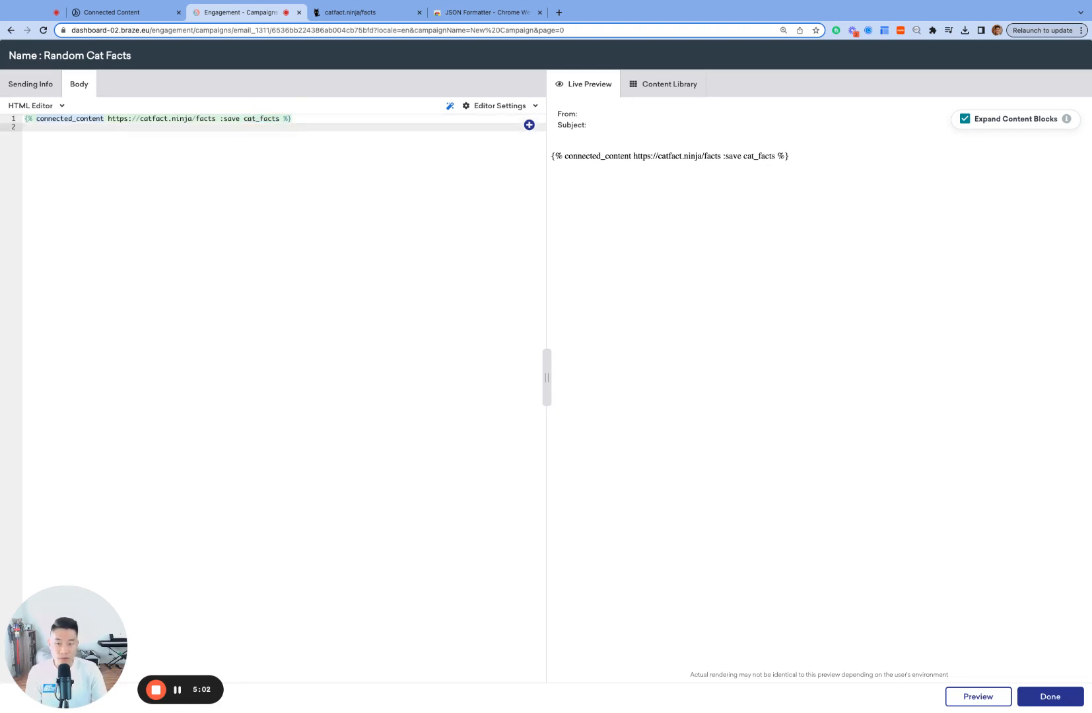
# Add {{cat_facts}} on line 2 and preview the rendered email.
pyautogui.write('{{')
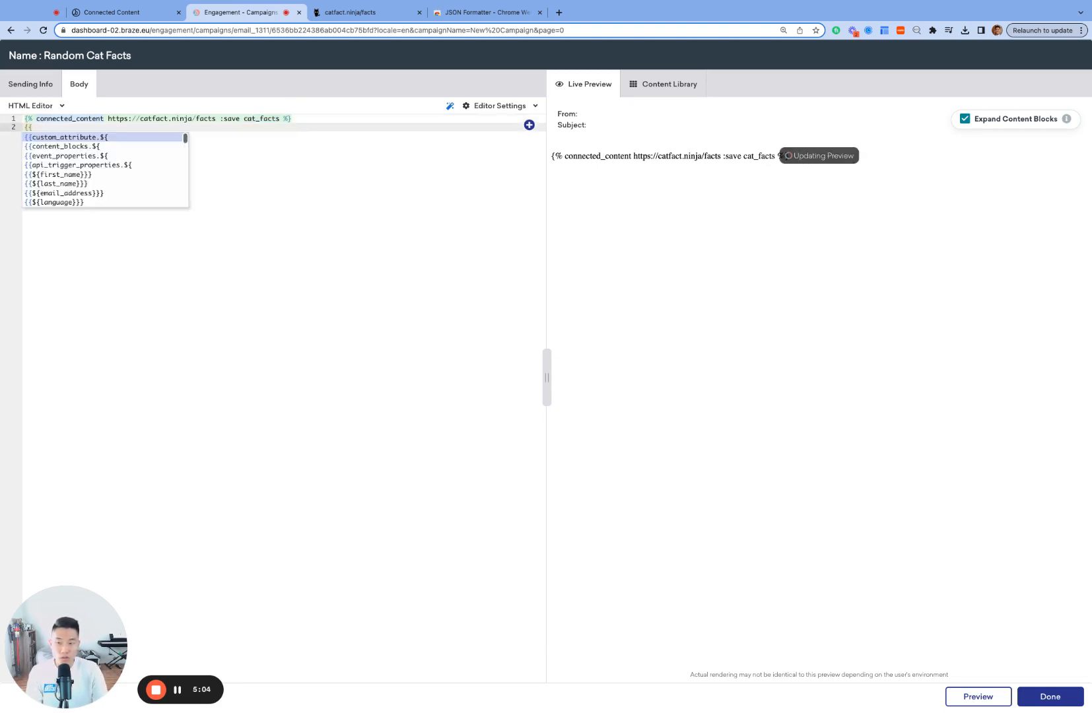
pyautogui.write('cat_facts}}')
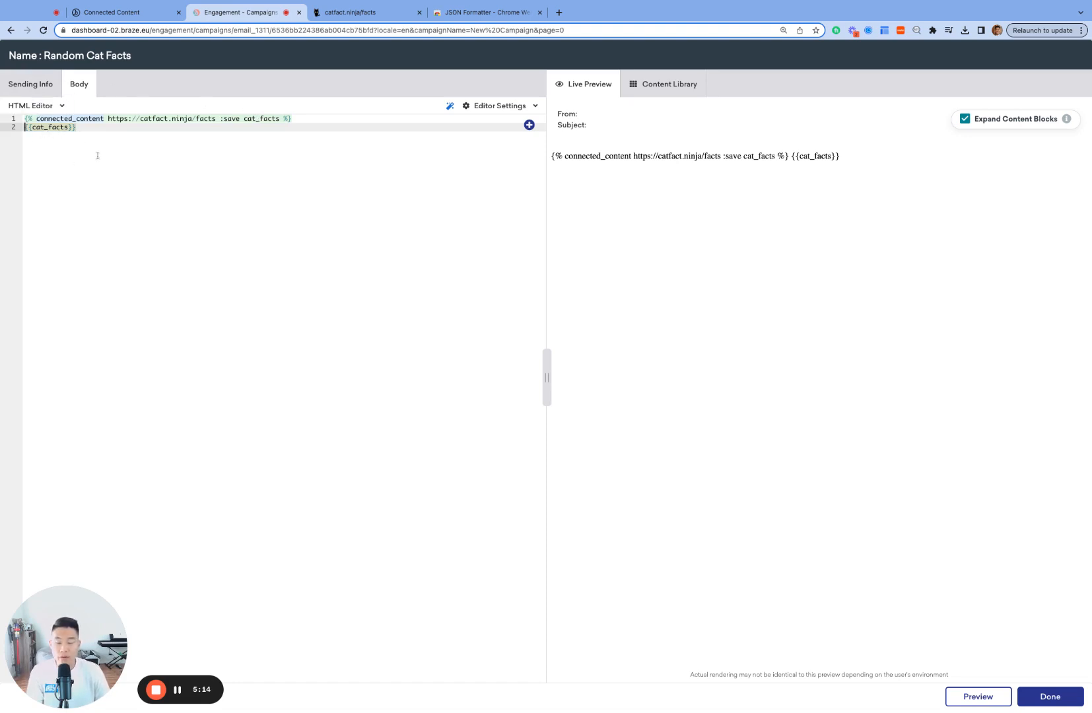
pyautogui.moveTo(1071, 467)
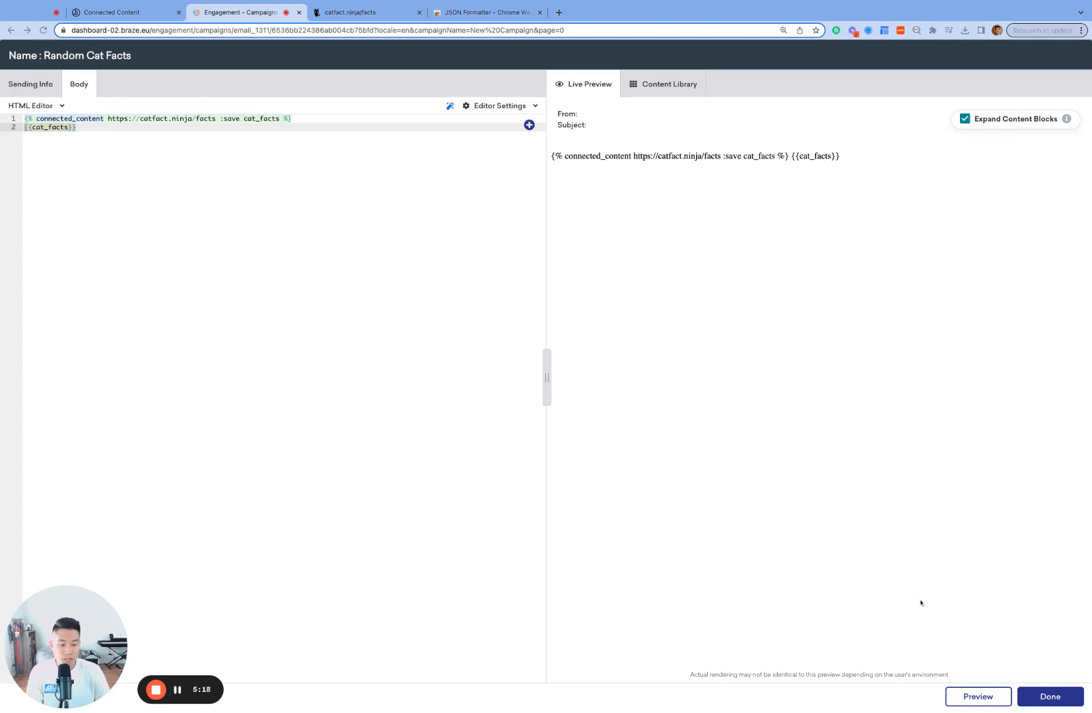
pyautogui.click(976, 703)
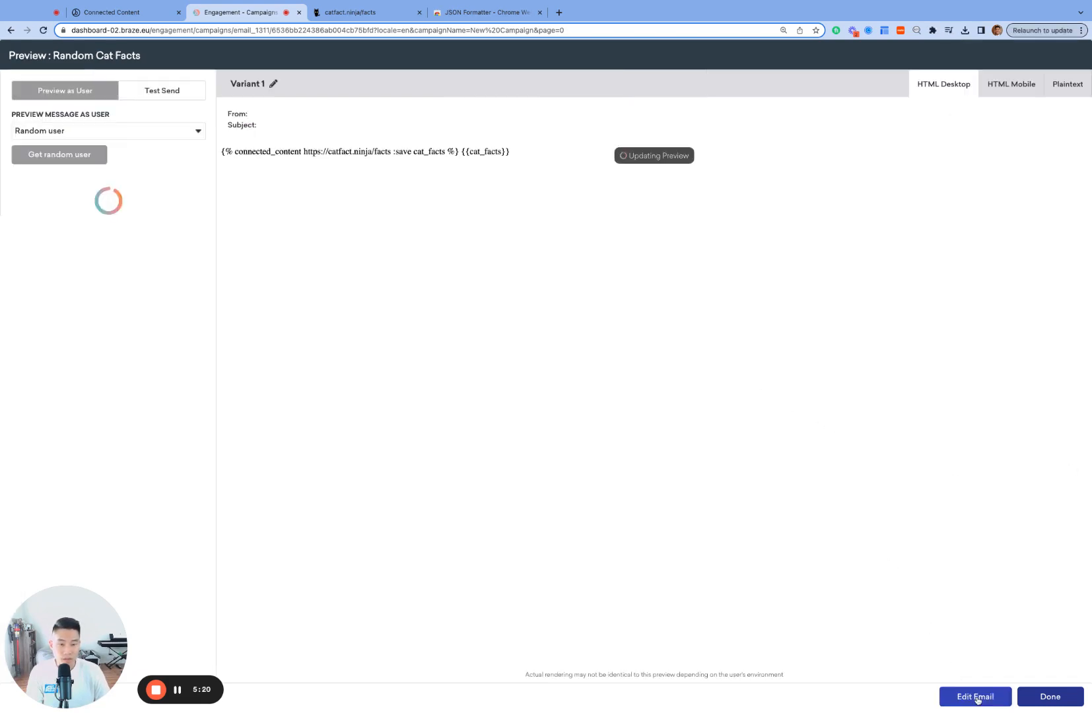